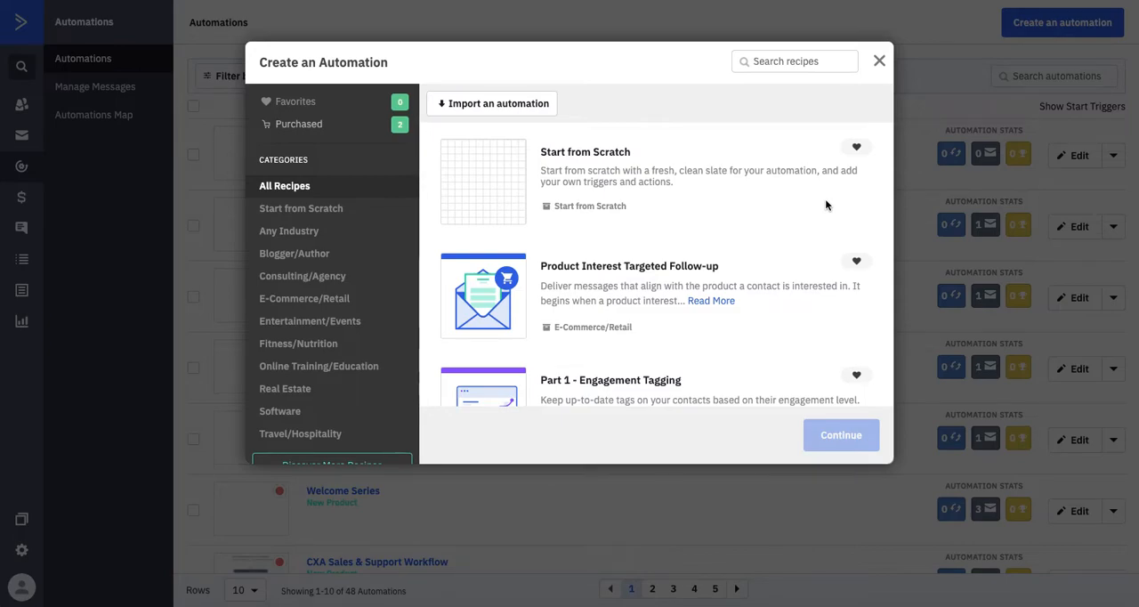
Start a blank automation from scratch, creating Automation 42.
click(793, 61)
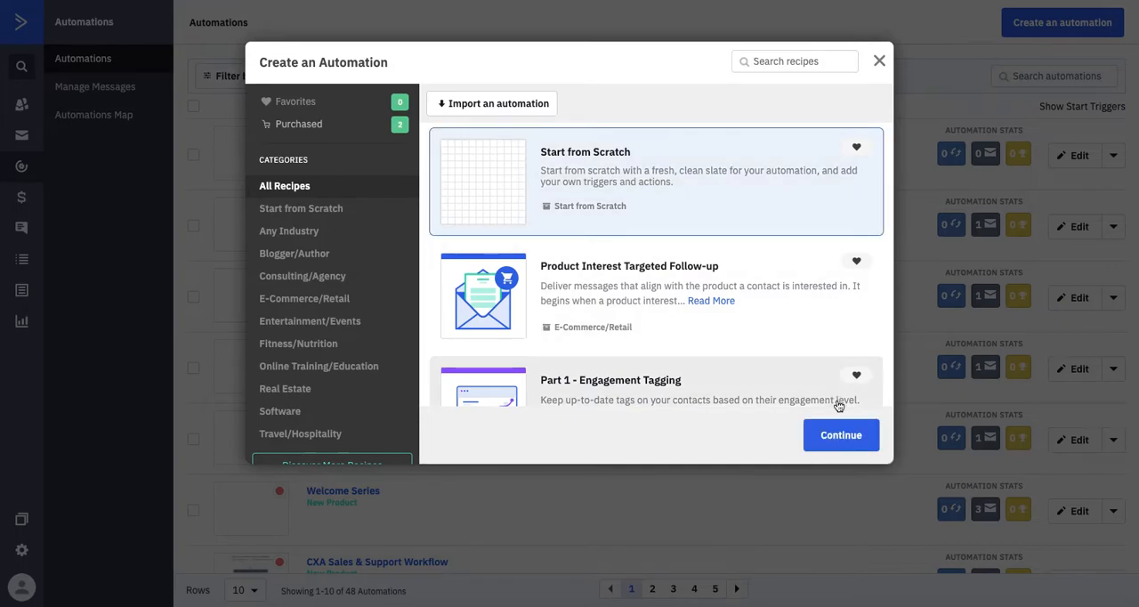
click(840, 435)
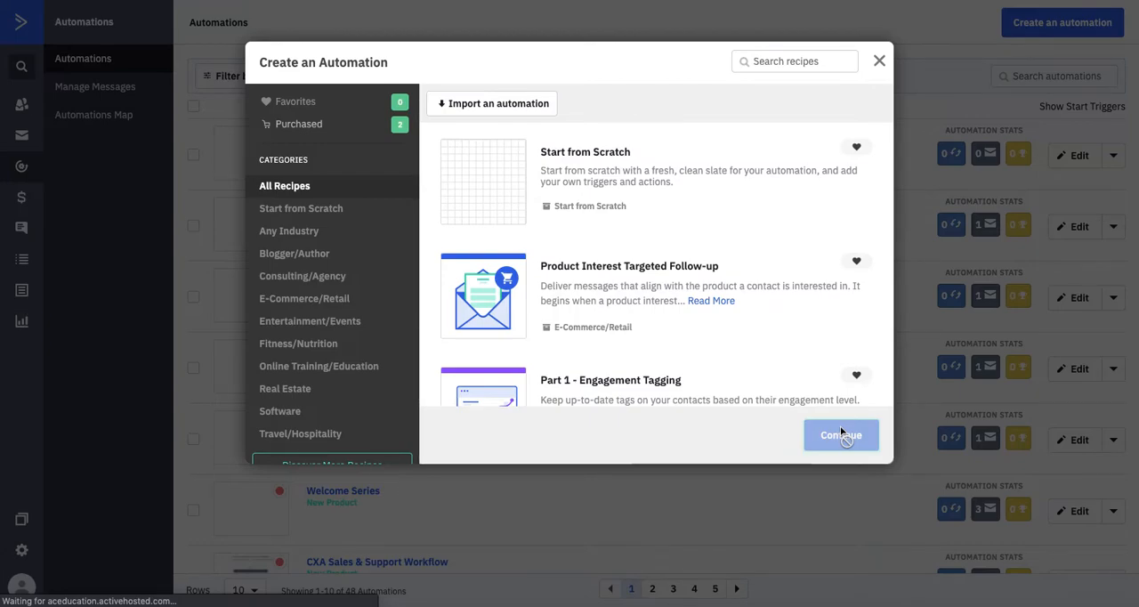
click(840, 435)
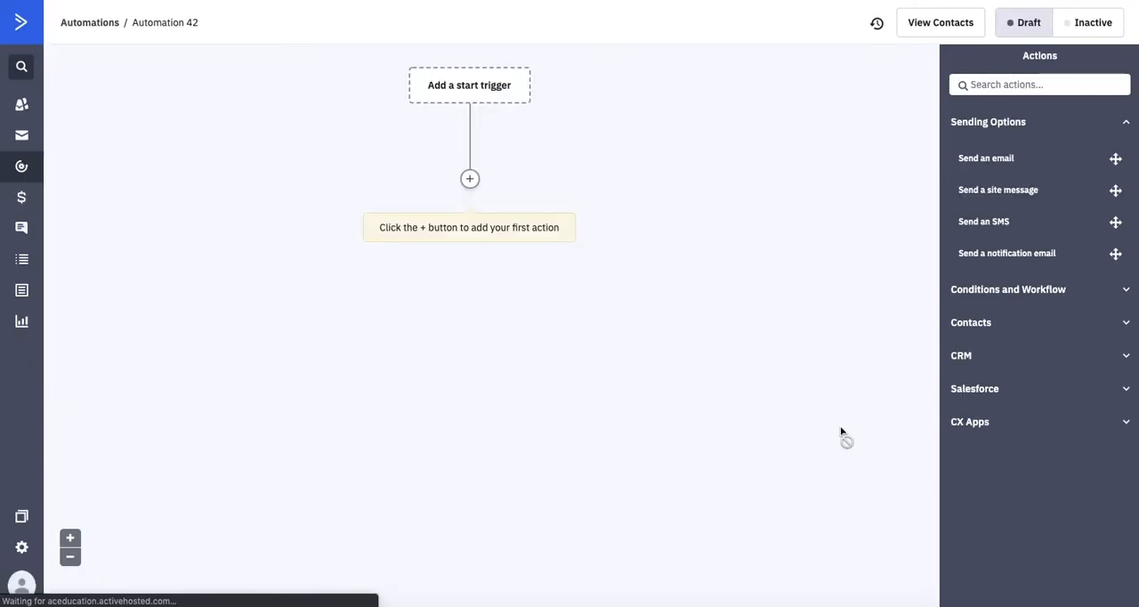
Add a 'Submits a form' start trigger for the Boones Bandanas form.
click(468, 179)
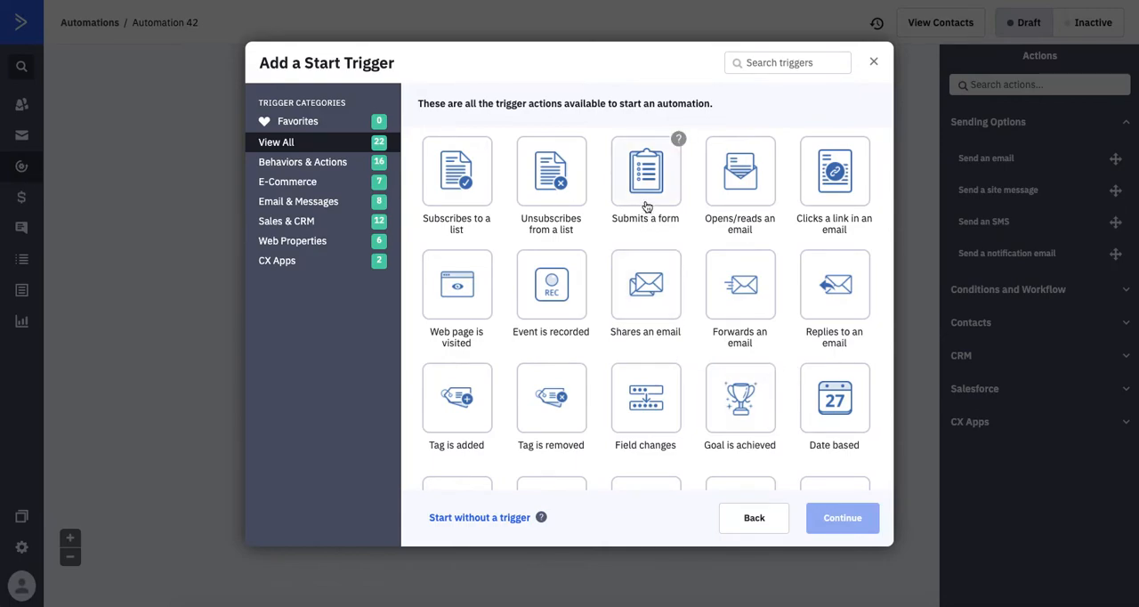
click(645, 171)
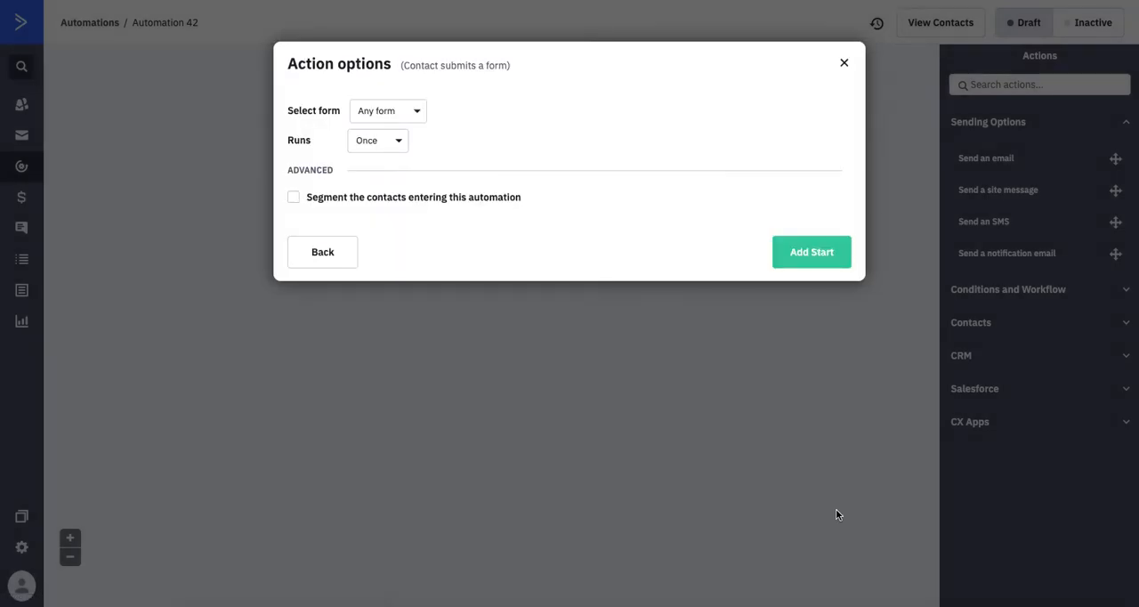
click(388, 110)
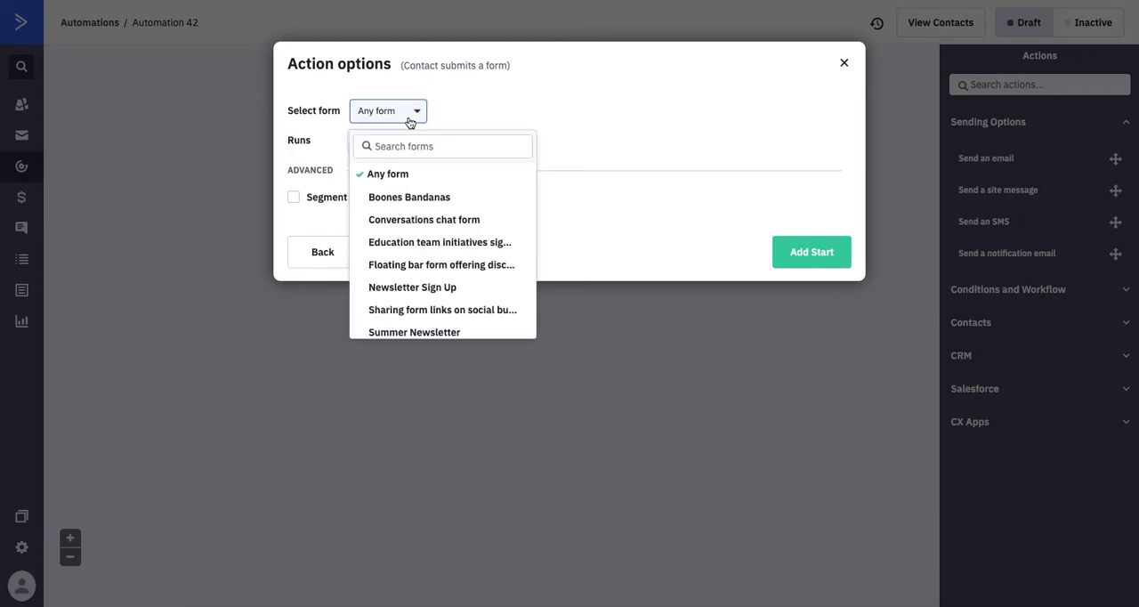
mouse_move(409, 198)
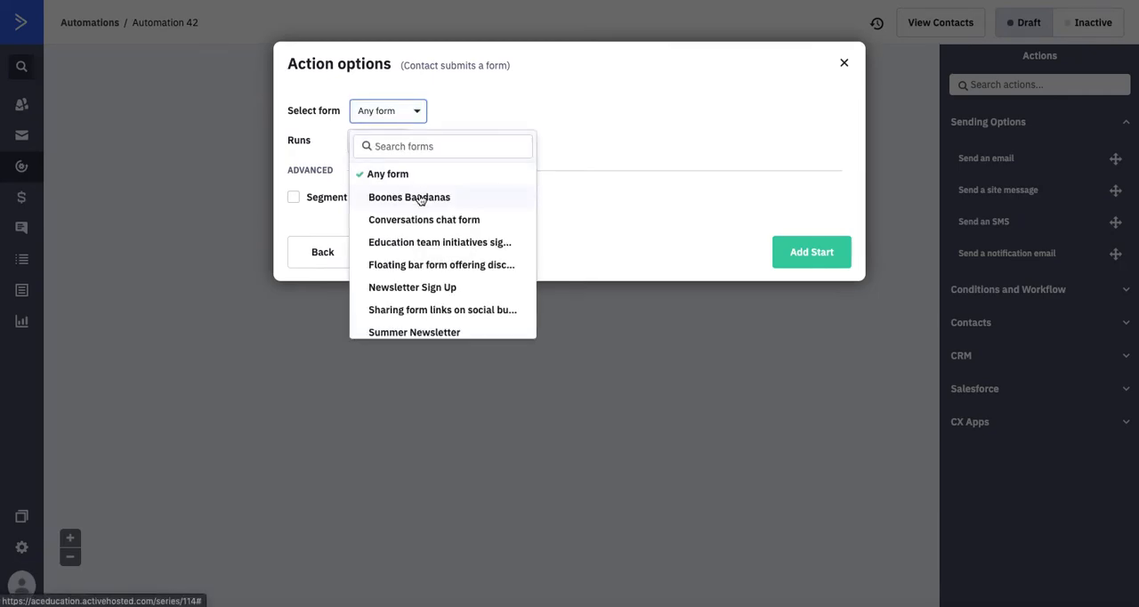
mouse_move(418, 201)
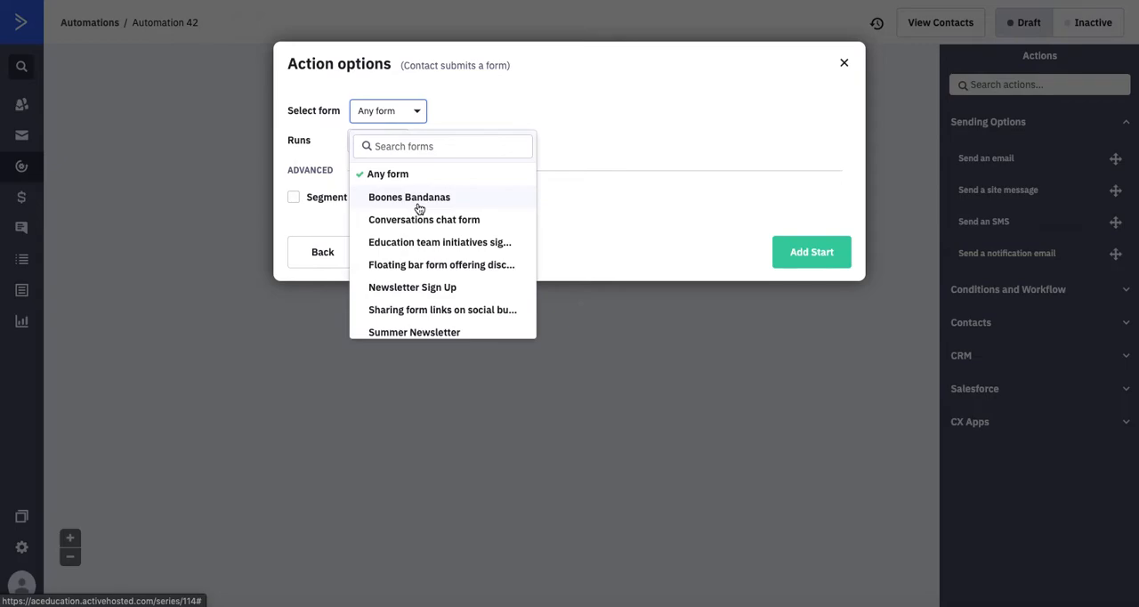
click(409, 196)
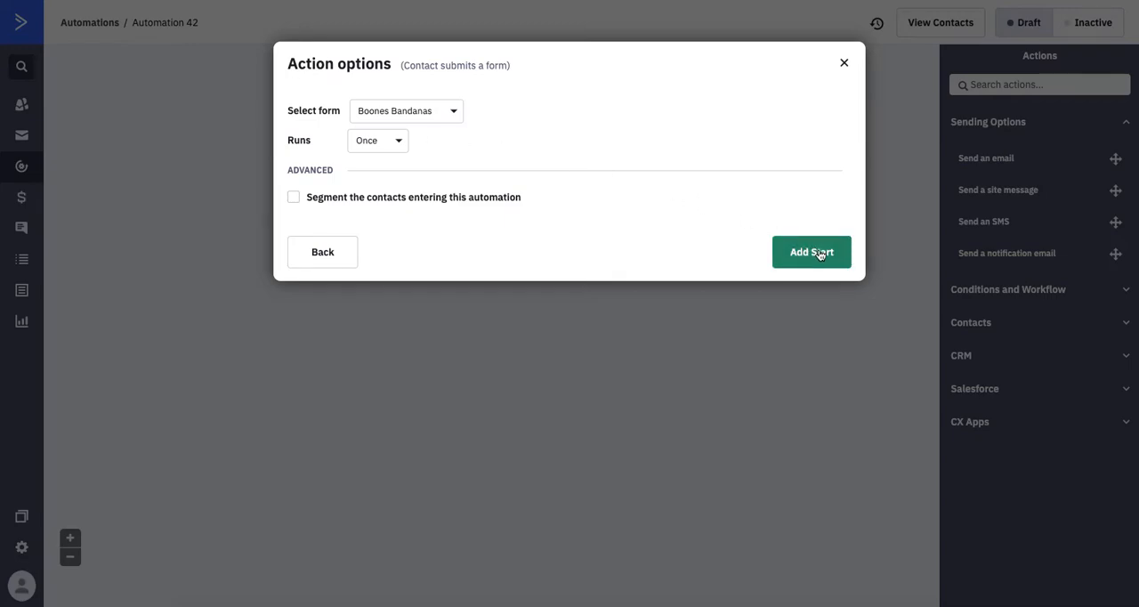
click(811, 251)
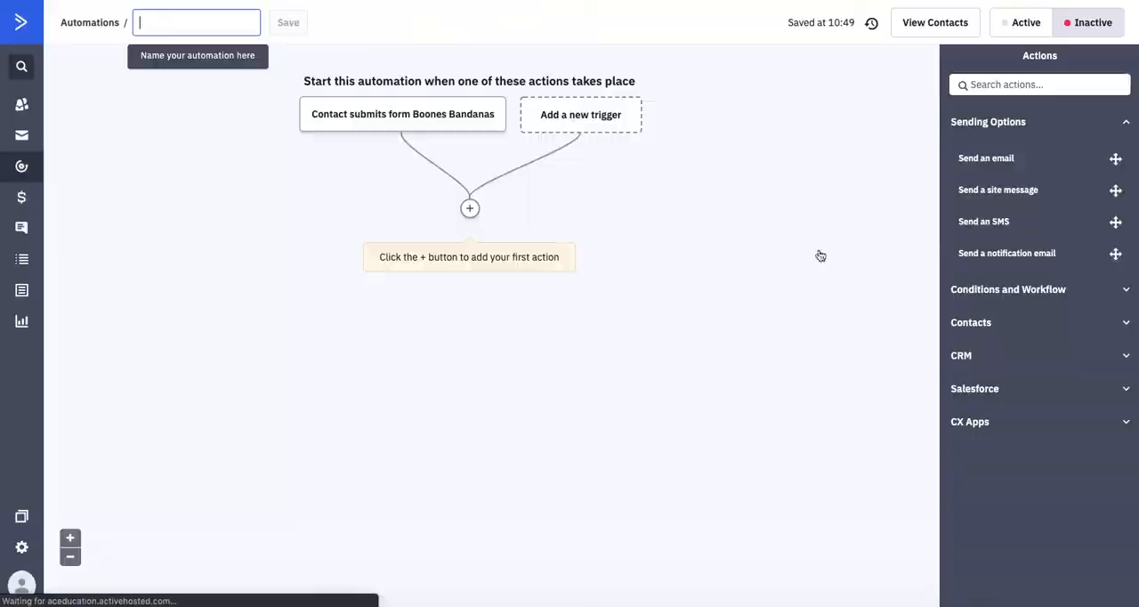
Add a Post Message to a Slack Channel action using the ActiveCampaign Slack Workspace.
click(466, 208)
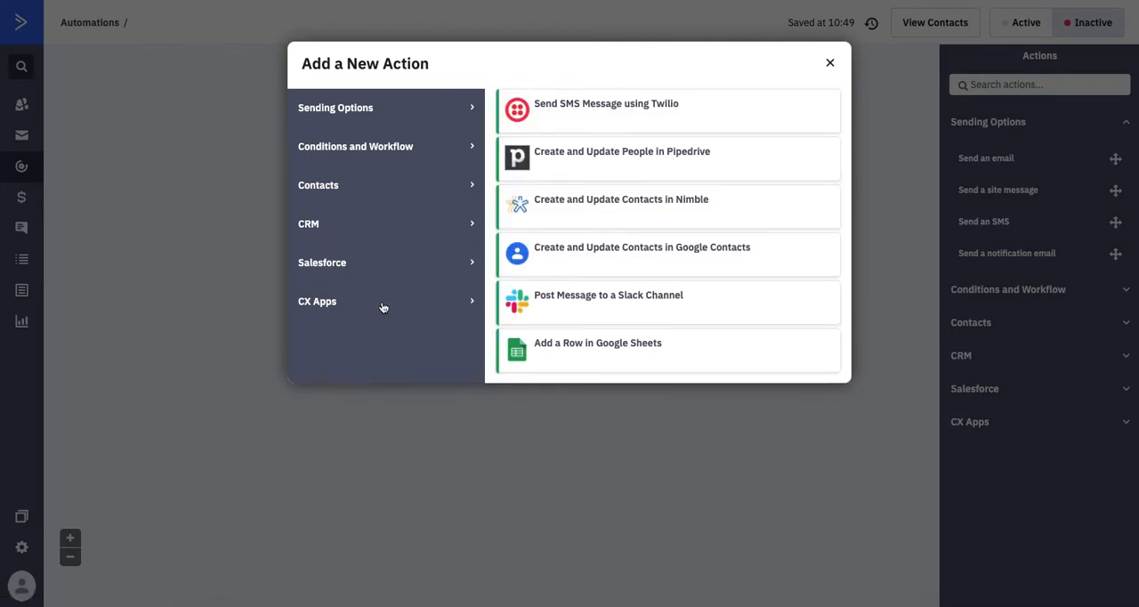
click(829, 63)
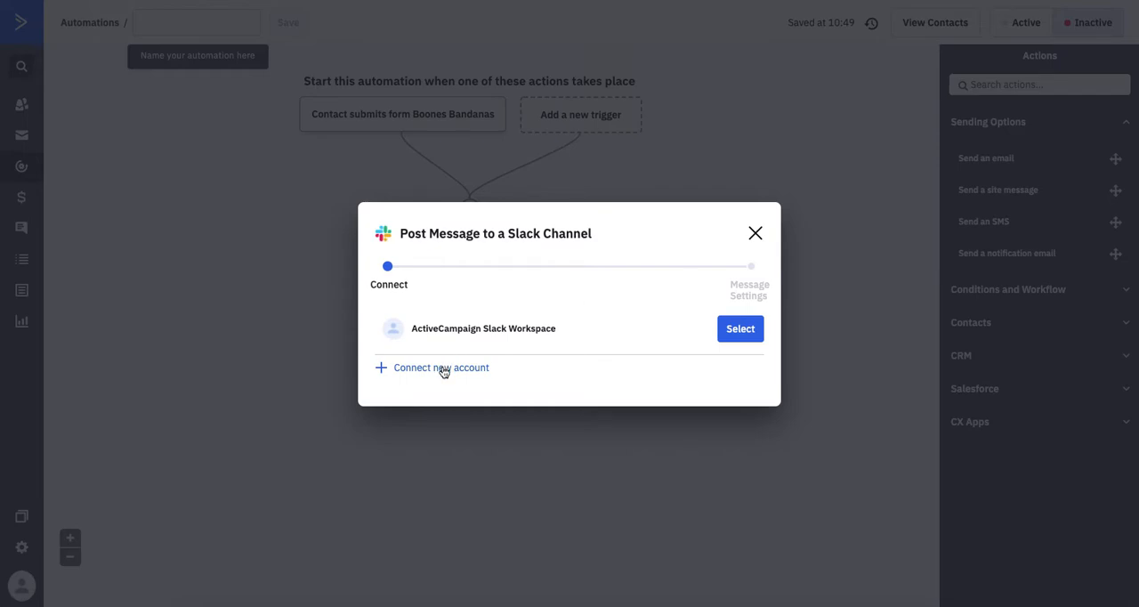
mouse_move(444, 374)
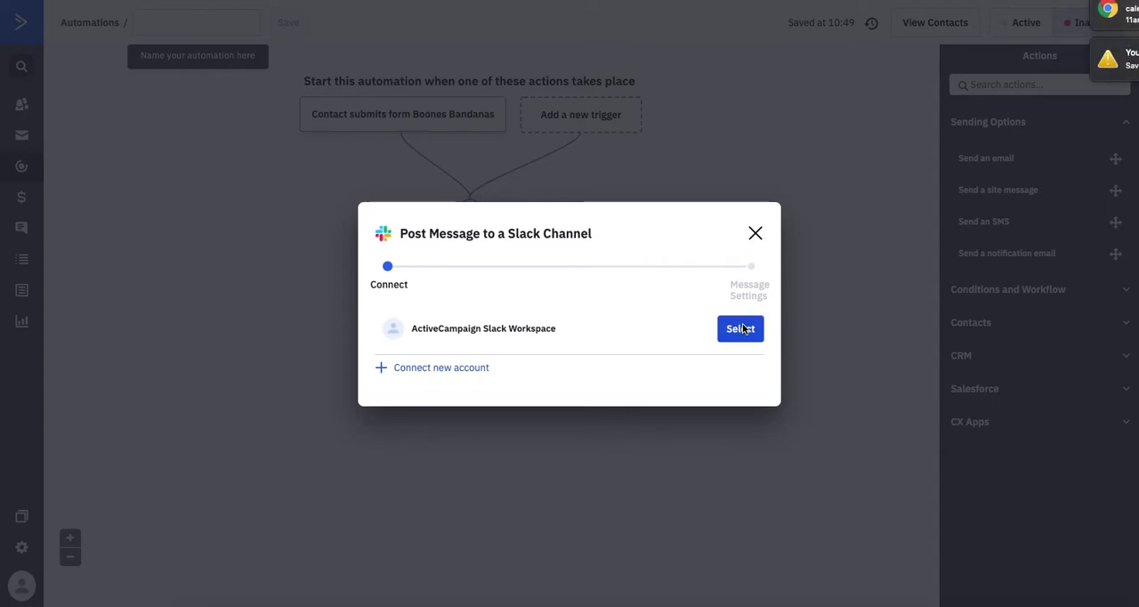
click(739, 328)
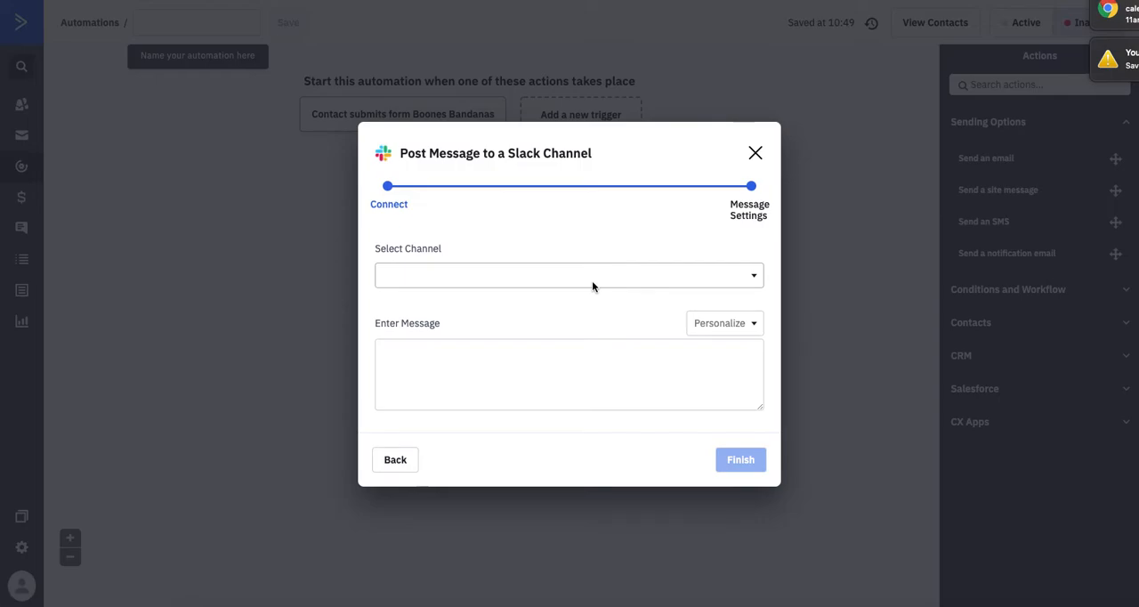
Choose the questions channel for the Slack post.
click(569, 275)
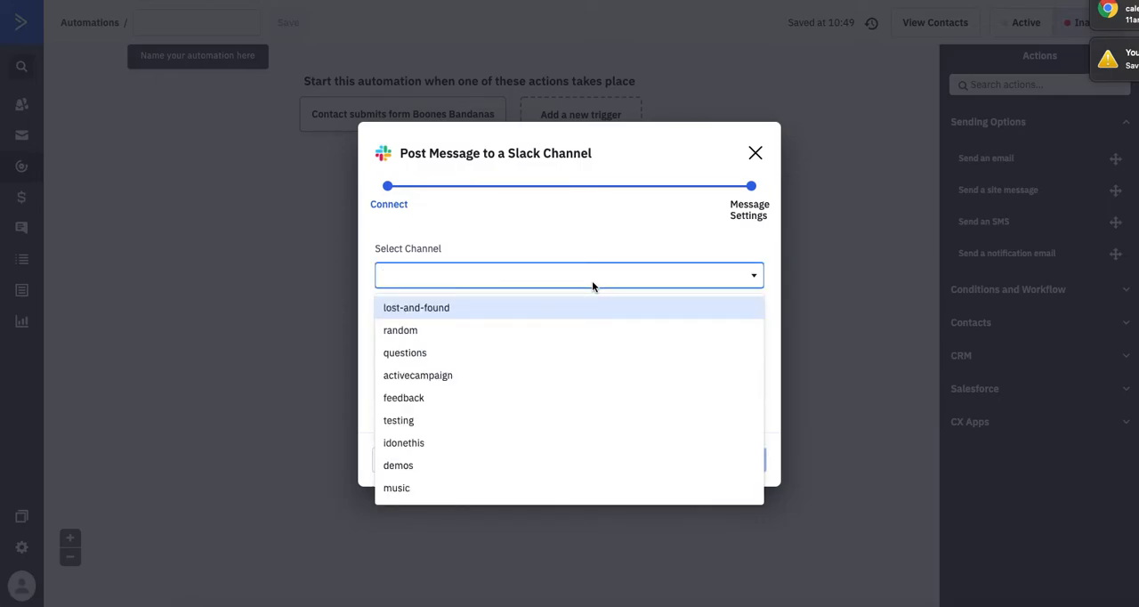
click(405, 353)
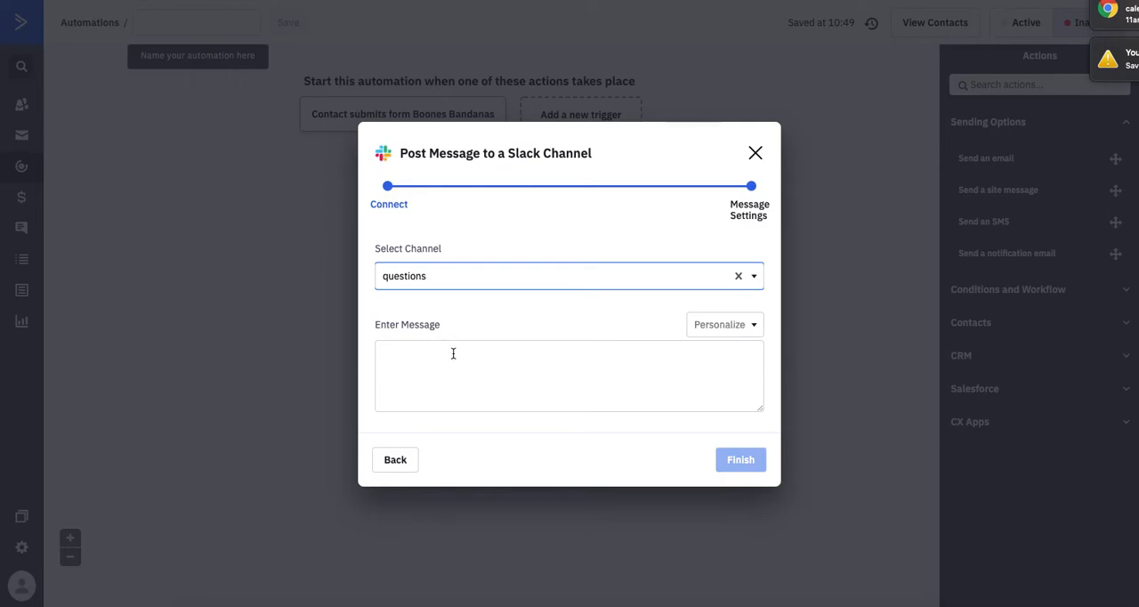
mouse_move(453, 357)
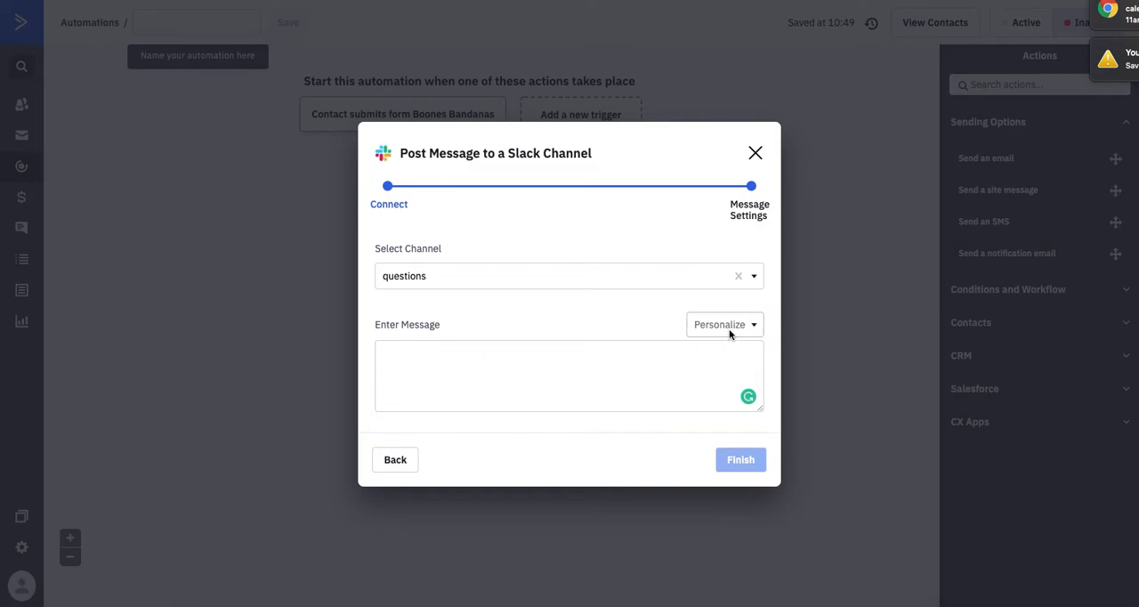
Insert the contact's First Name, Last Name and Phone fields into the Slack message.
click(723, 324)
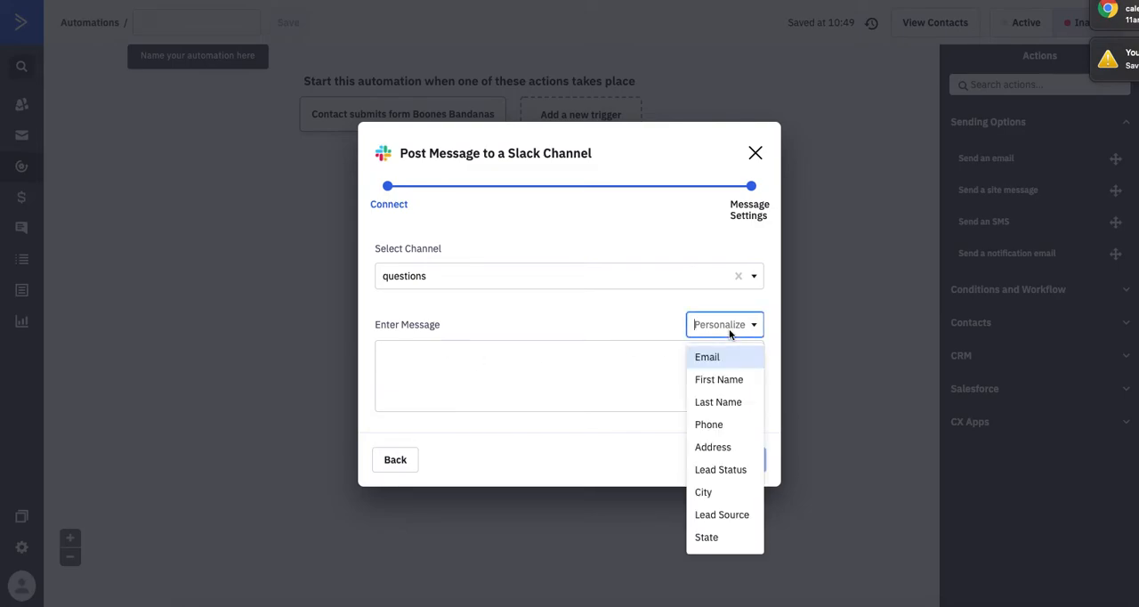
click(706, 357)
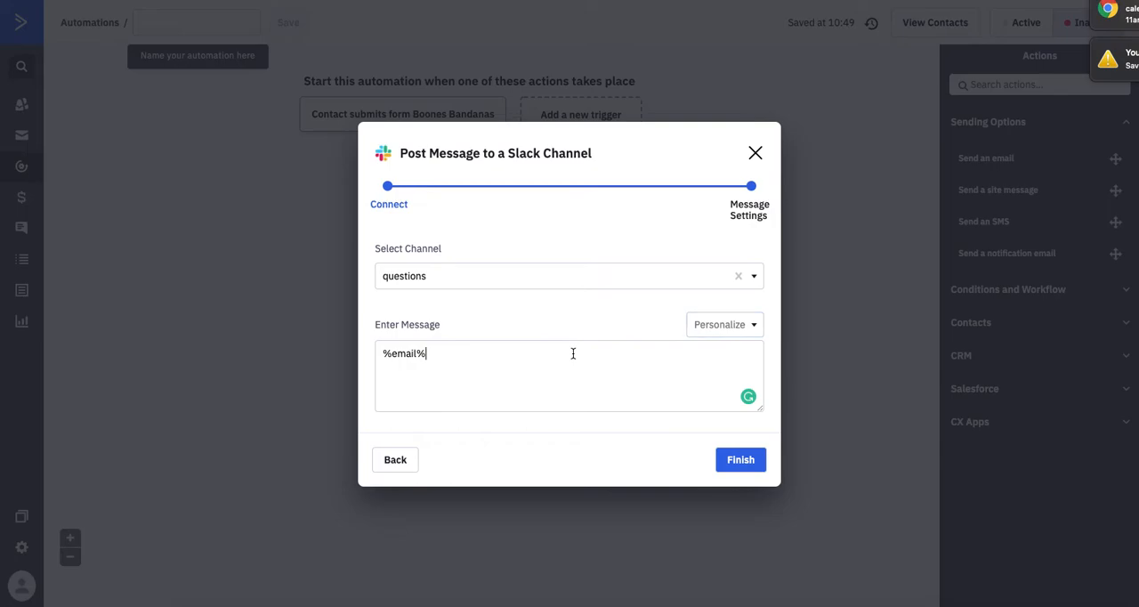
click(724, 324)
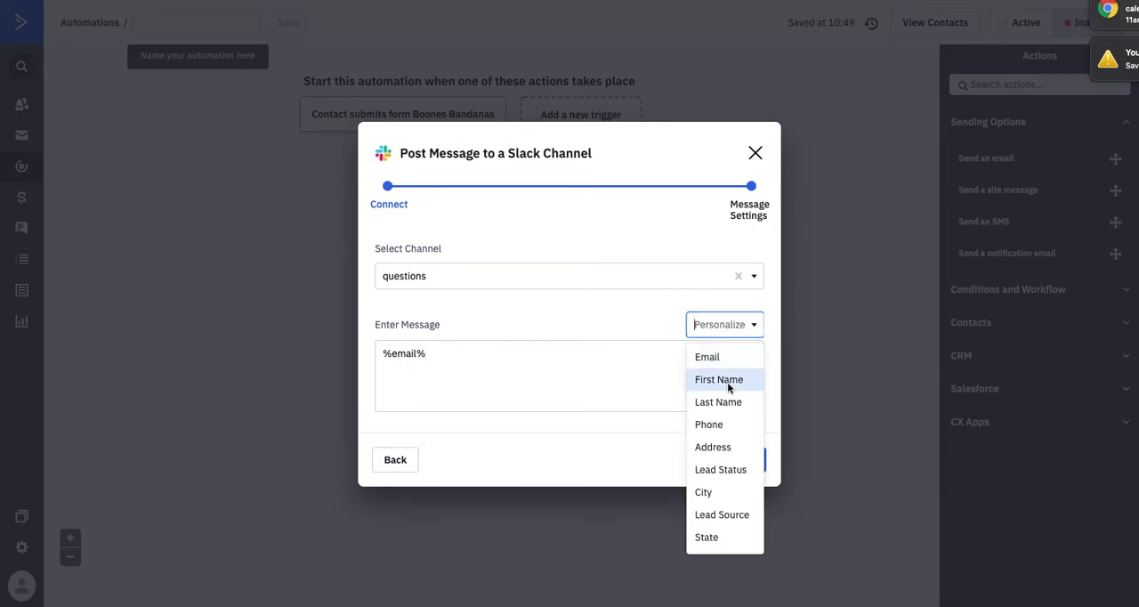
click(718, 379)
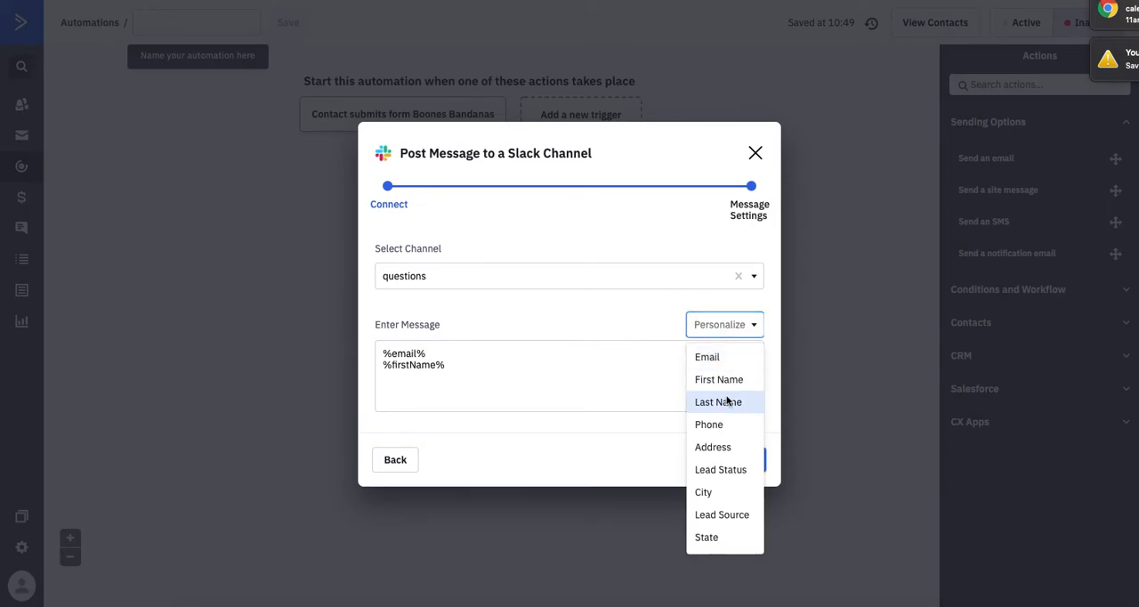
click(718, 401)
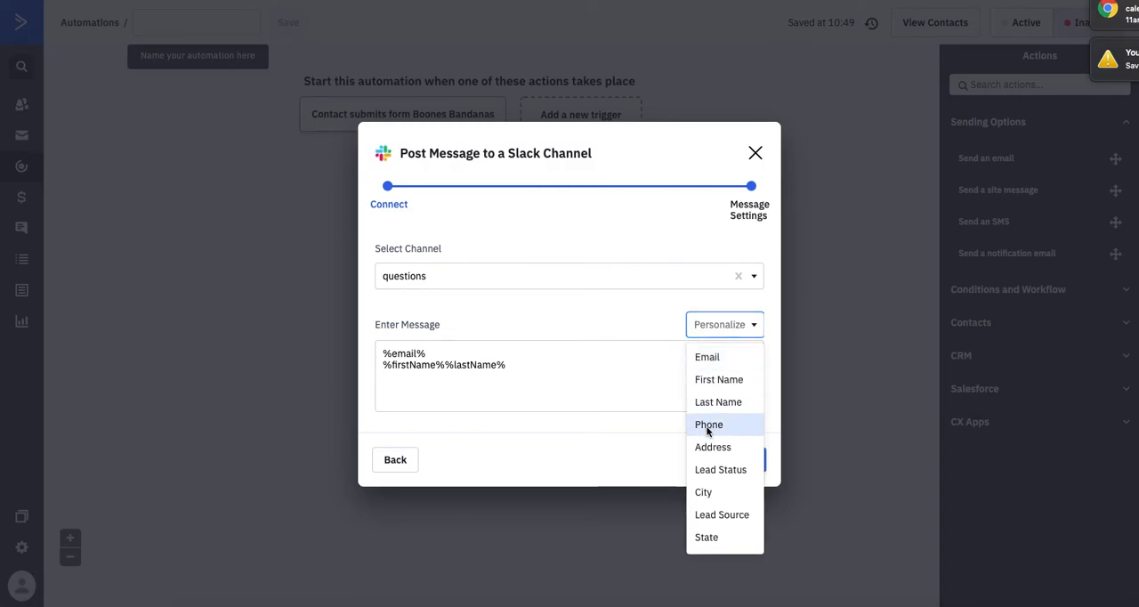
click(708, 424)
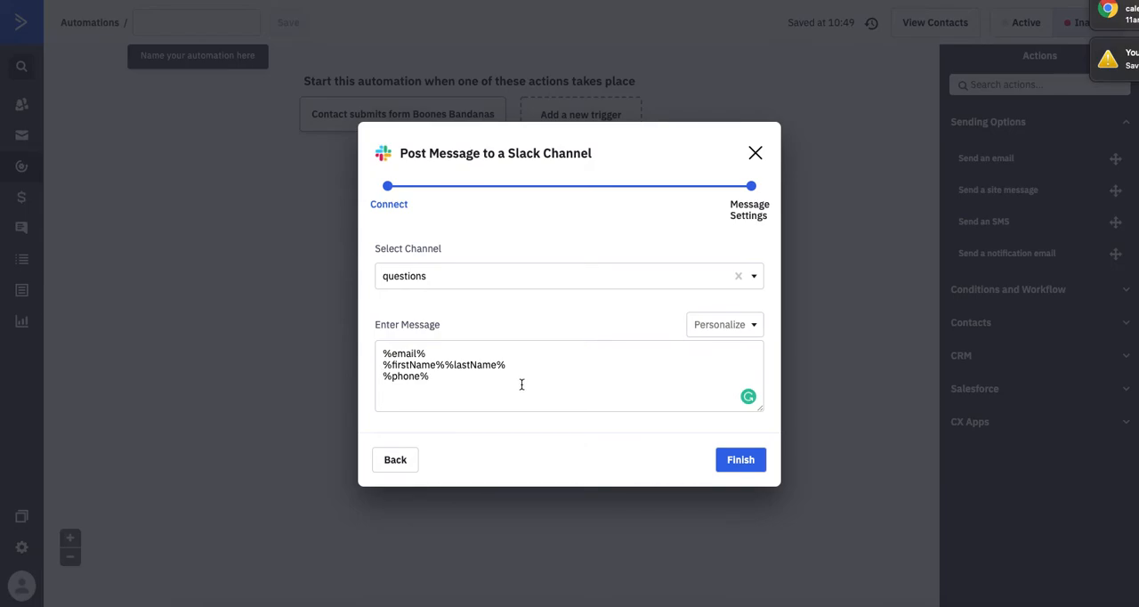
Add a custom field and a follow-up request about this contact, then finish the step.
click(724, 324)
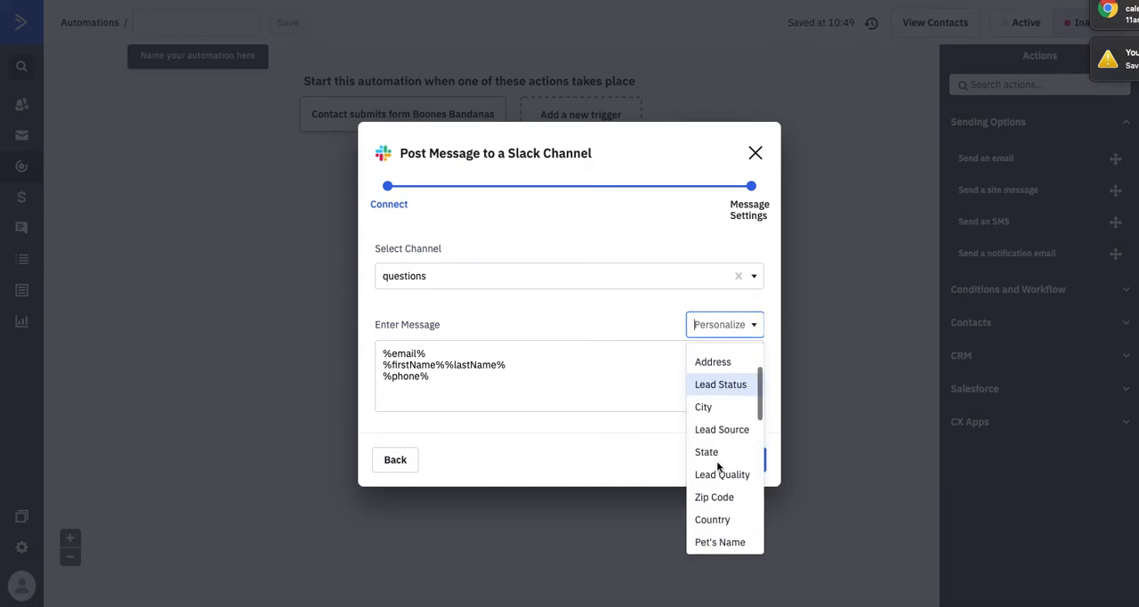
scroll(down, 3)
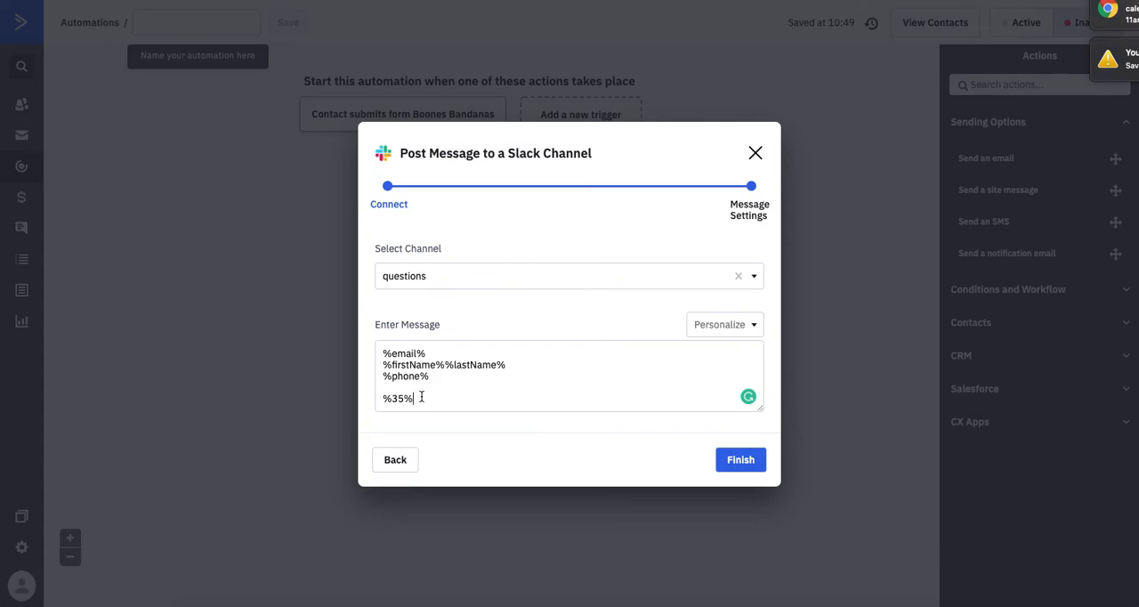
mouse_move(428, 277)
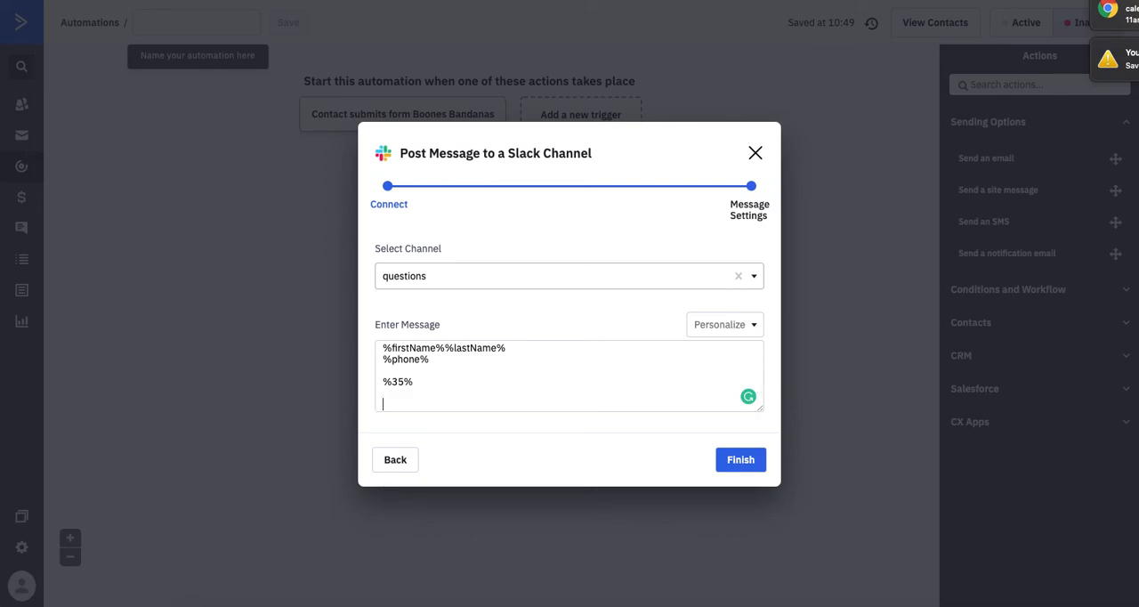
text(Pleasre)
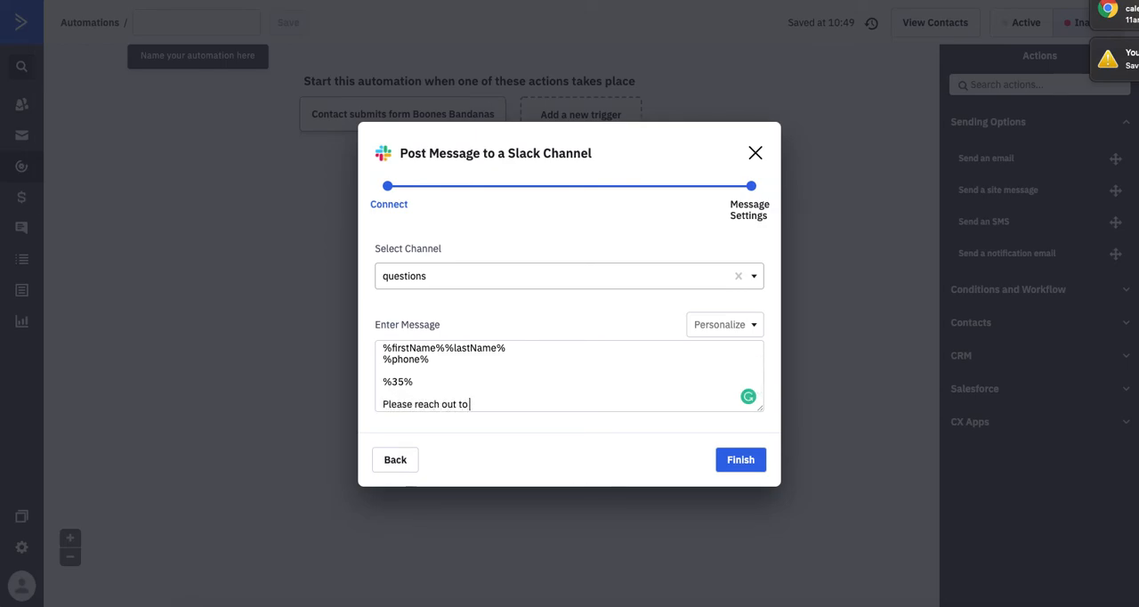
text(this contact at your earliest convenience!)
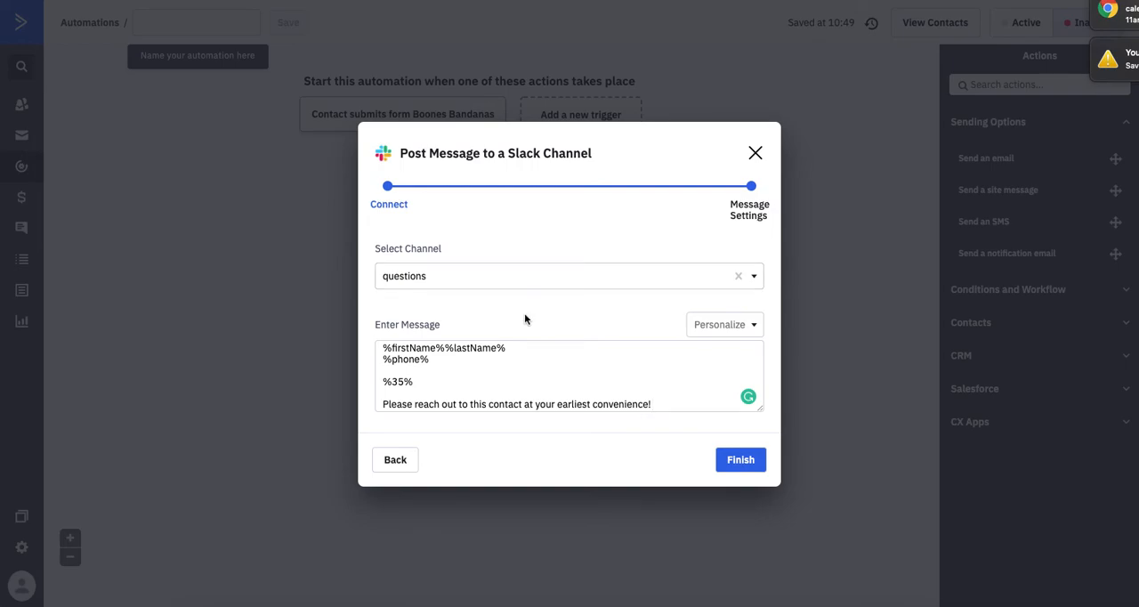
click(740, 459)
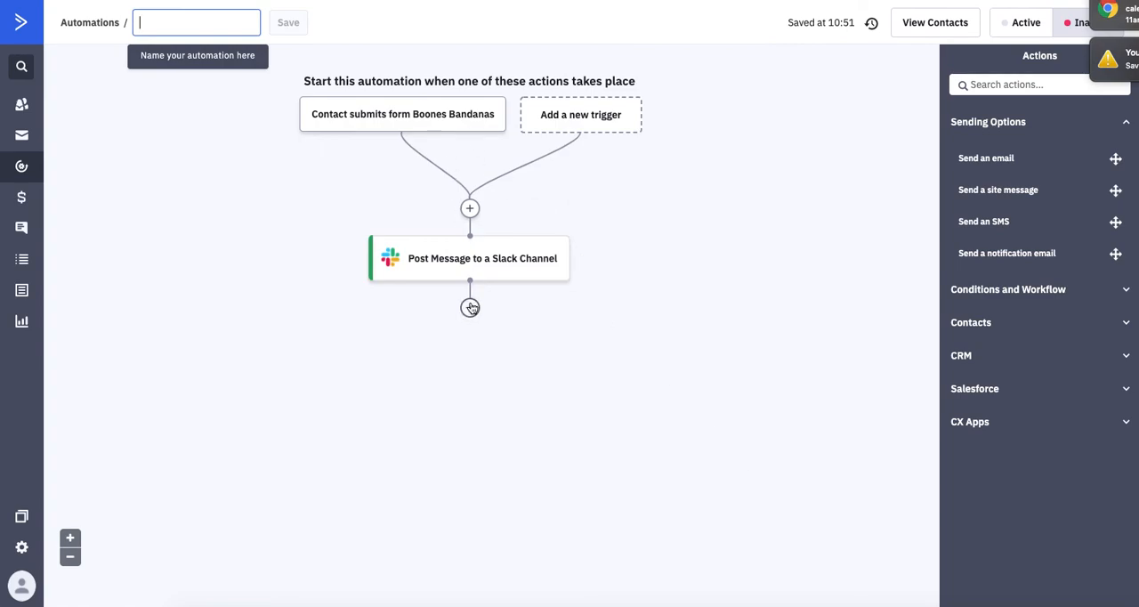
Add an End this automation step after the Slack message and start typing the name.
click(469, 208)
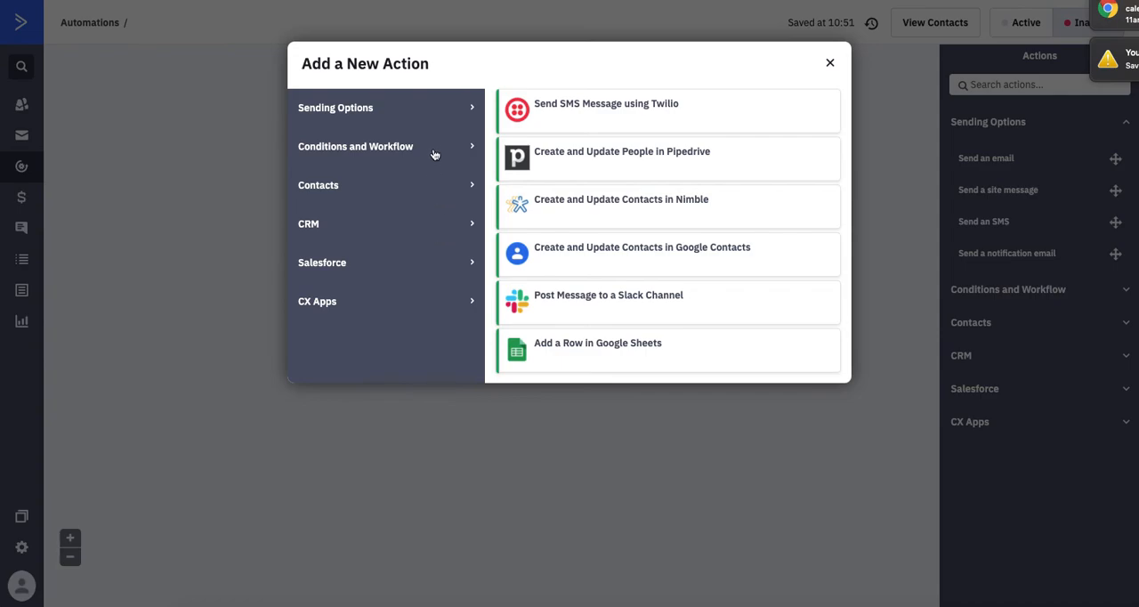
click(355, 146)
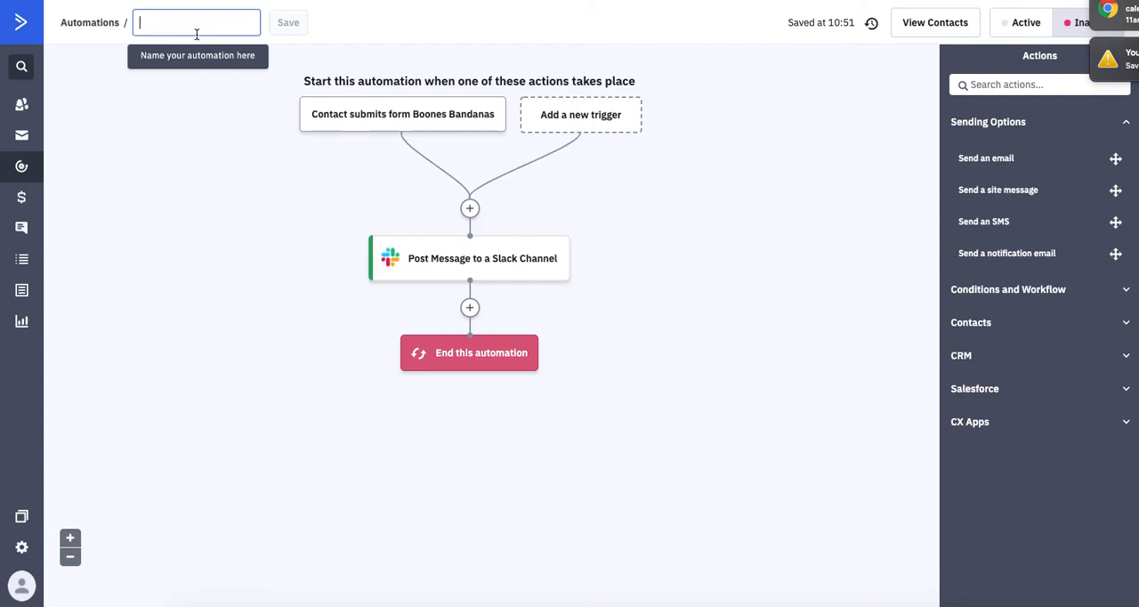
text(Contact Us Form -)
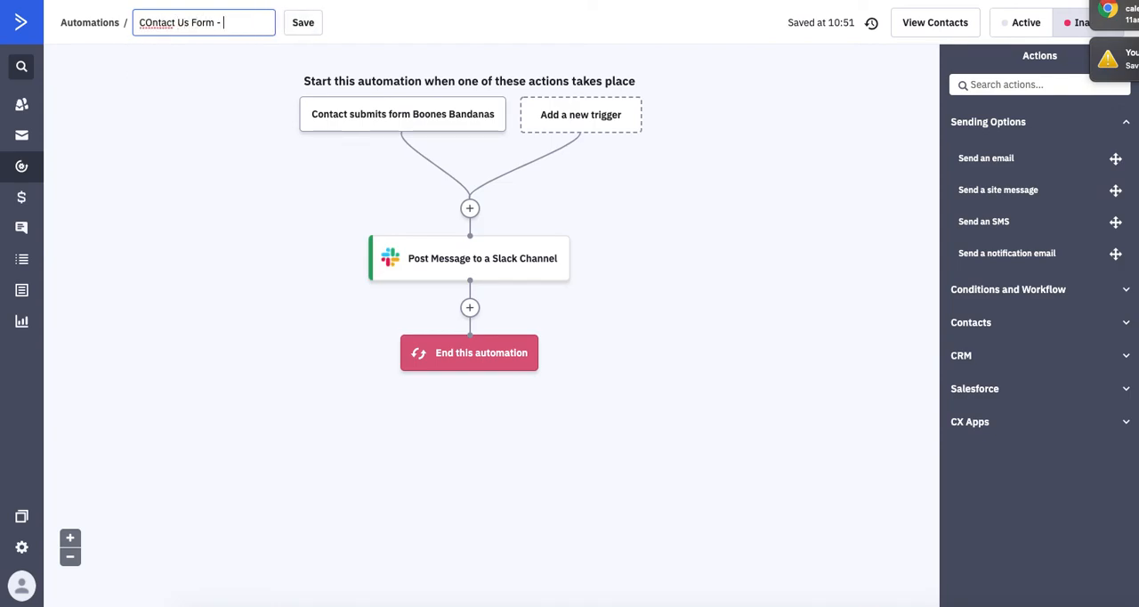
Finish the name 'COntact Us Form - Slack Message' and save it.
text(Slack Message)
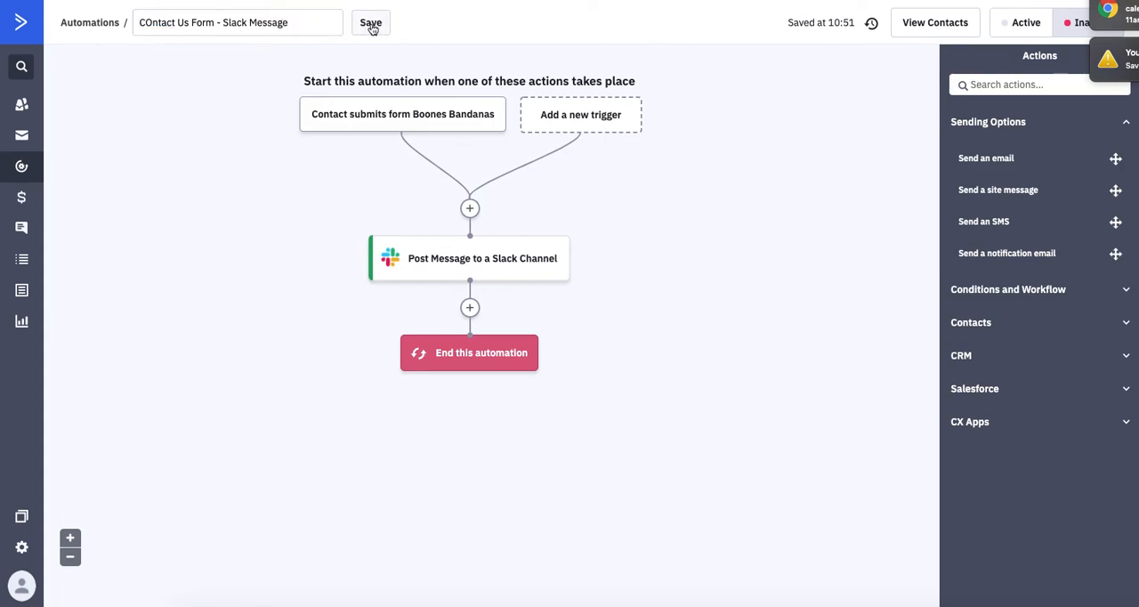
click(371, 23)
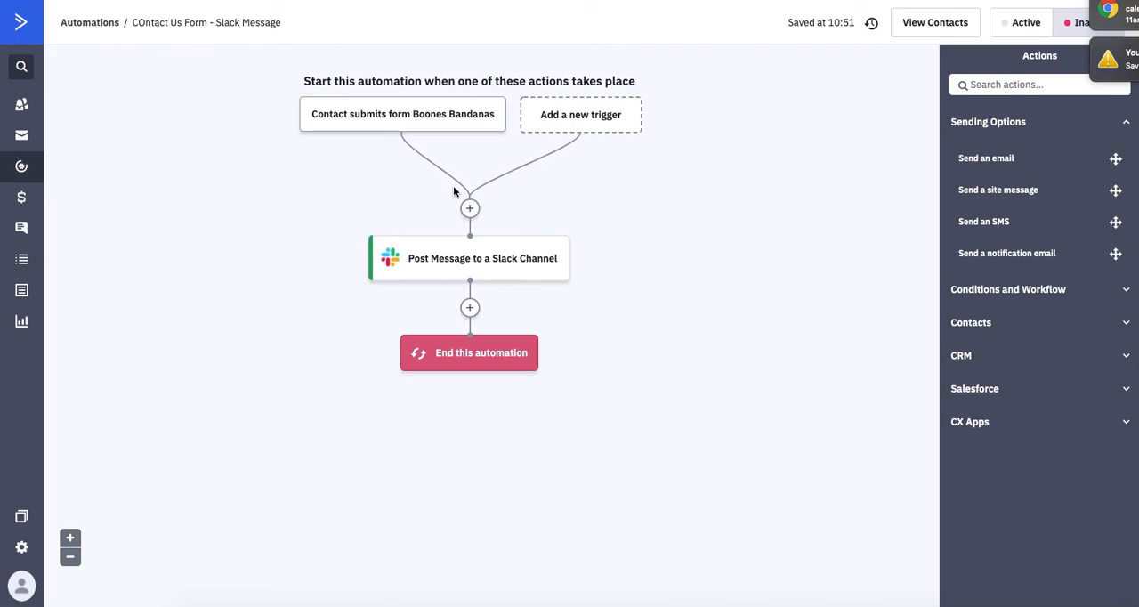
mouse_move(698, 233)
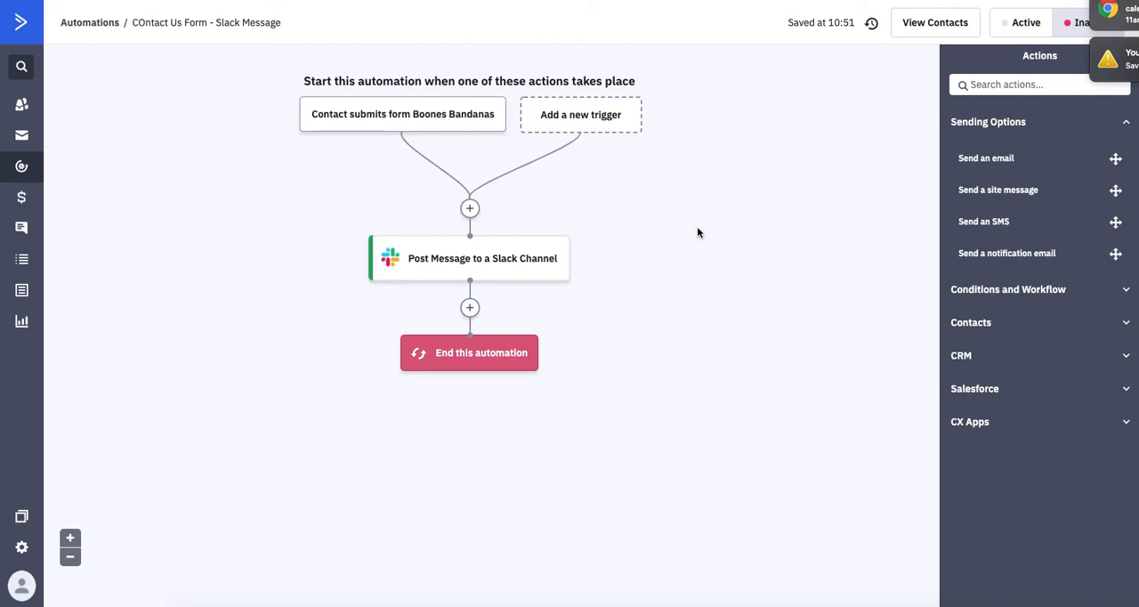
mouse_move(828, 254)
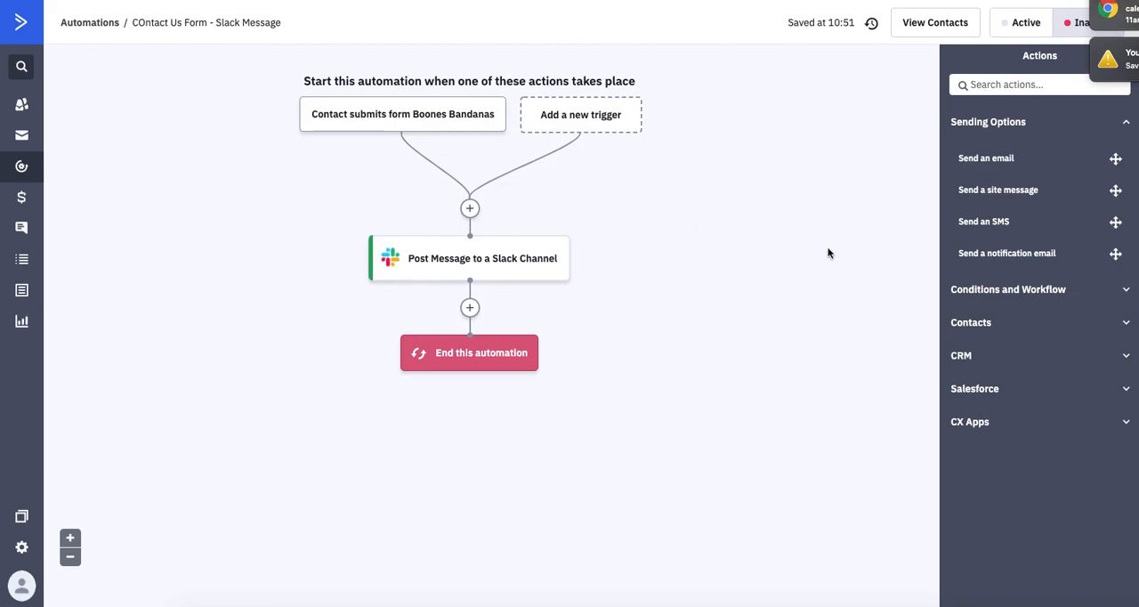